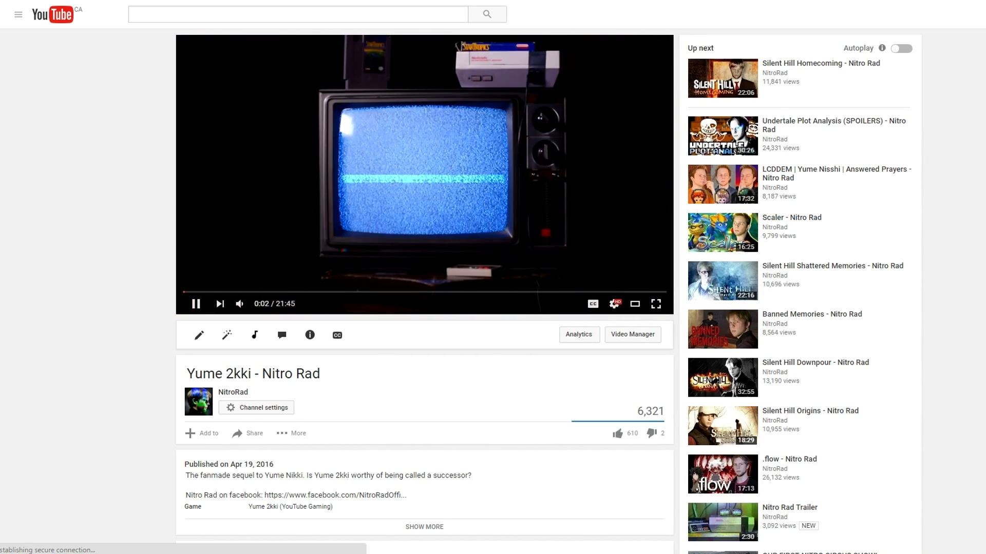
# Minimize the Chrome window with the Yume 2kki video to show the desktop
pyautogui.click(655, 304)
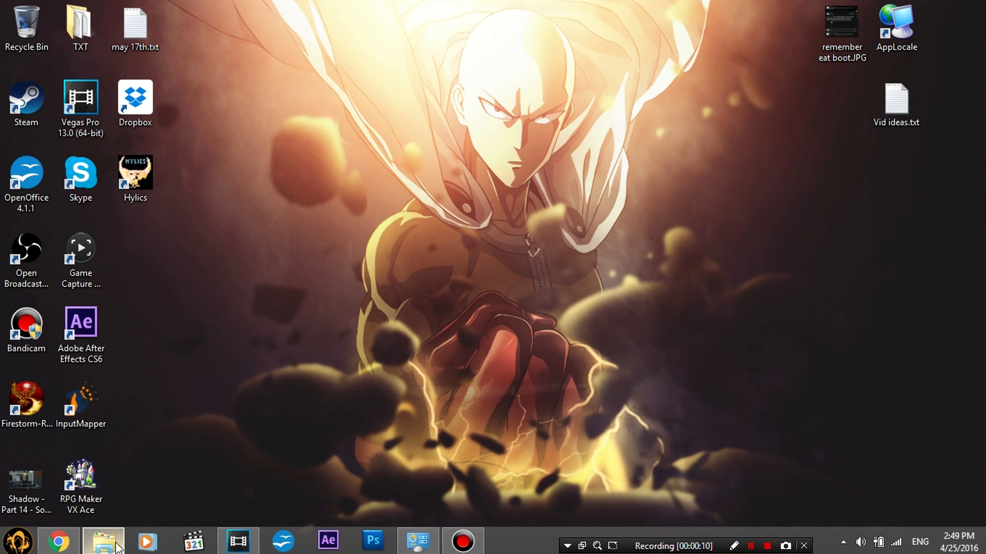
# Run start.exe from the Yume 2kki folder and dismiss the garbled RPG_RT.exe error
pyautogui.click(103, 540)
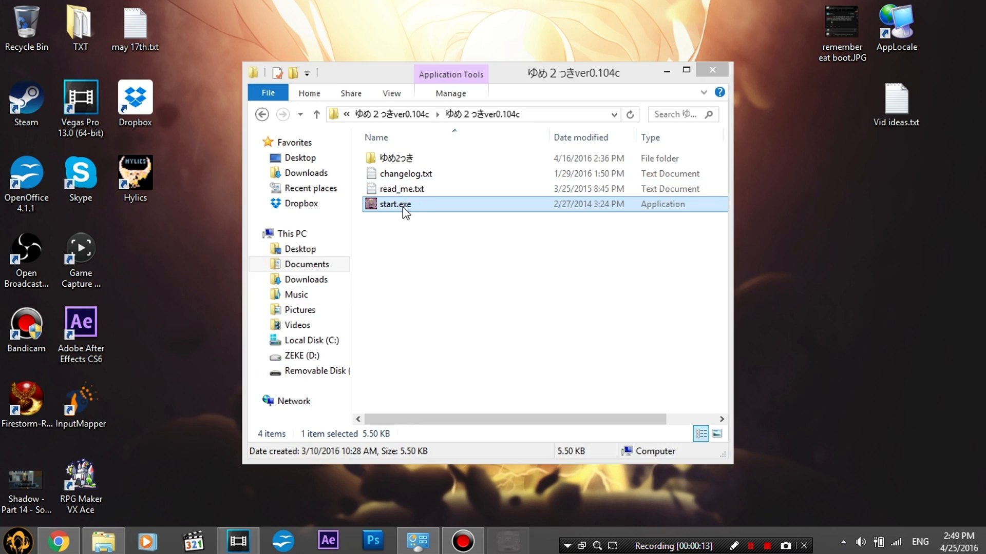
pyautogui.doubleClick(394, 203)
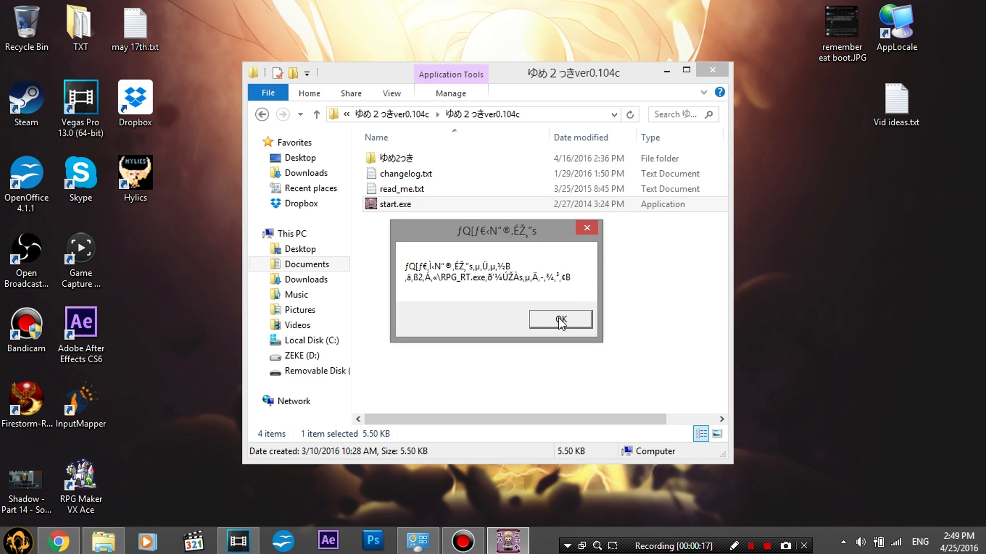
pyautogui.click(558, 319)
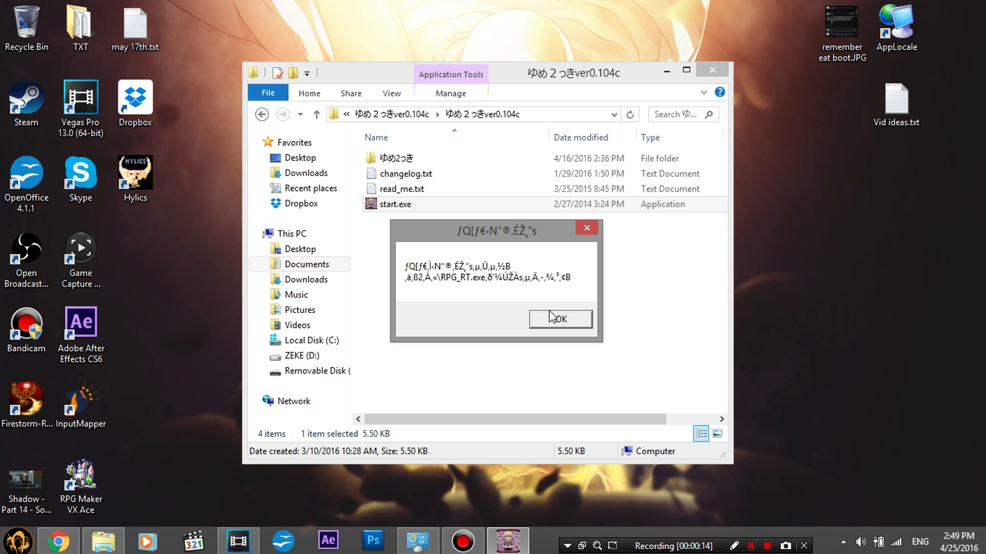
pyautogui.click(558, 319)
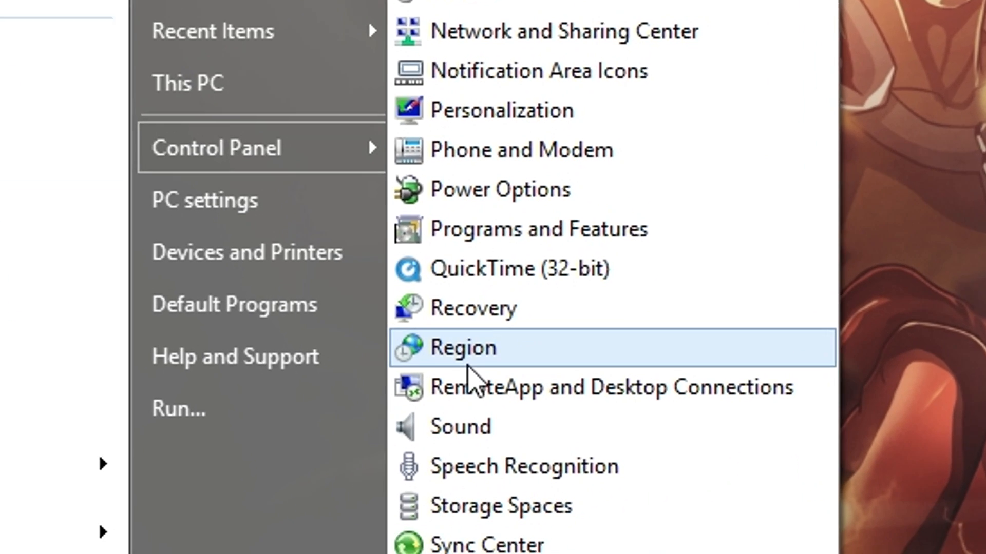
# Set the system locale for non-Unicode programs to Japanese (Japan) and answer the restart prompt
pyautogui.click(464, 347)
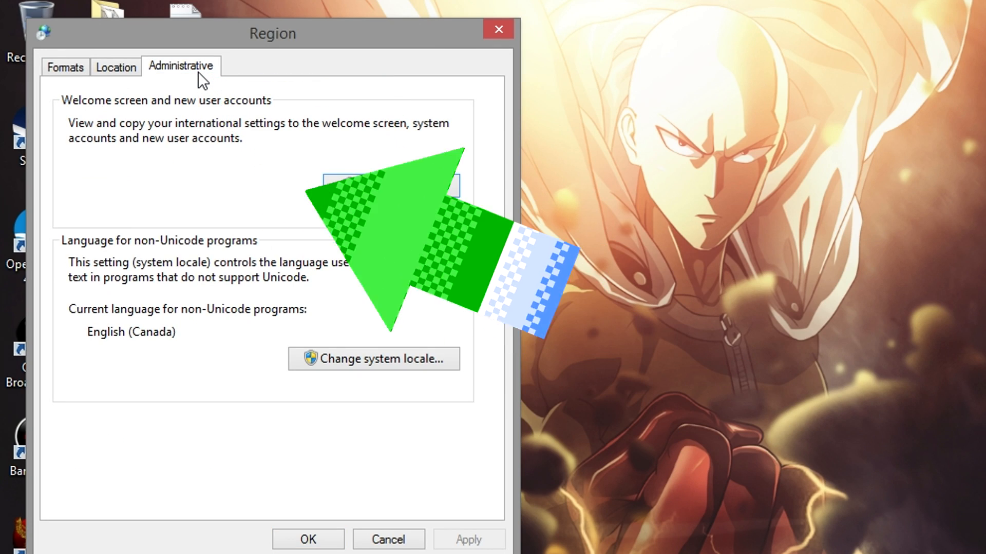
pyautogui.click(374, 359)
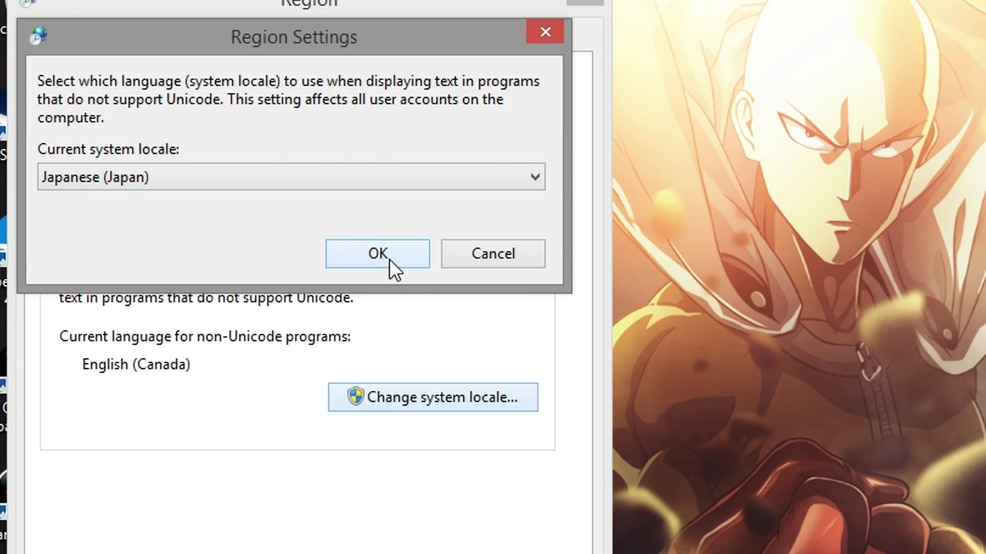
pyautogui.click(375, 254)
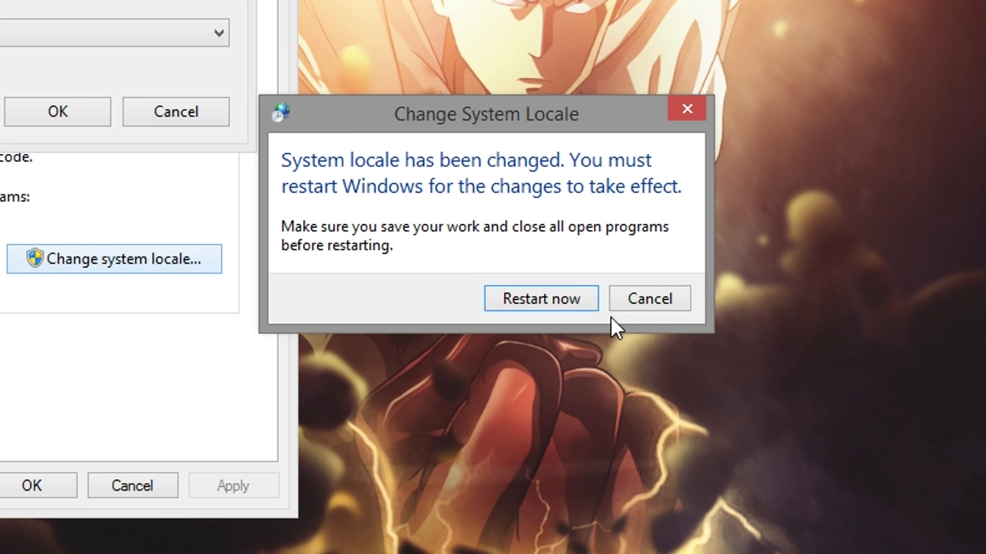
pyautogui.click(648, 298)
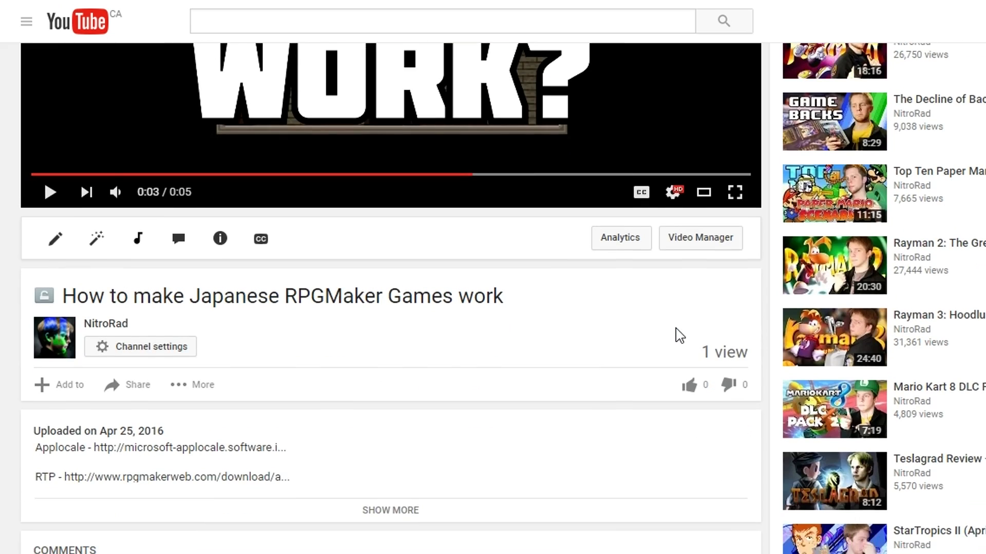
# Follow the AppLocale link in the video description and request its download
pyautogui.scroll(-3)
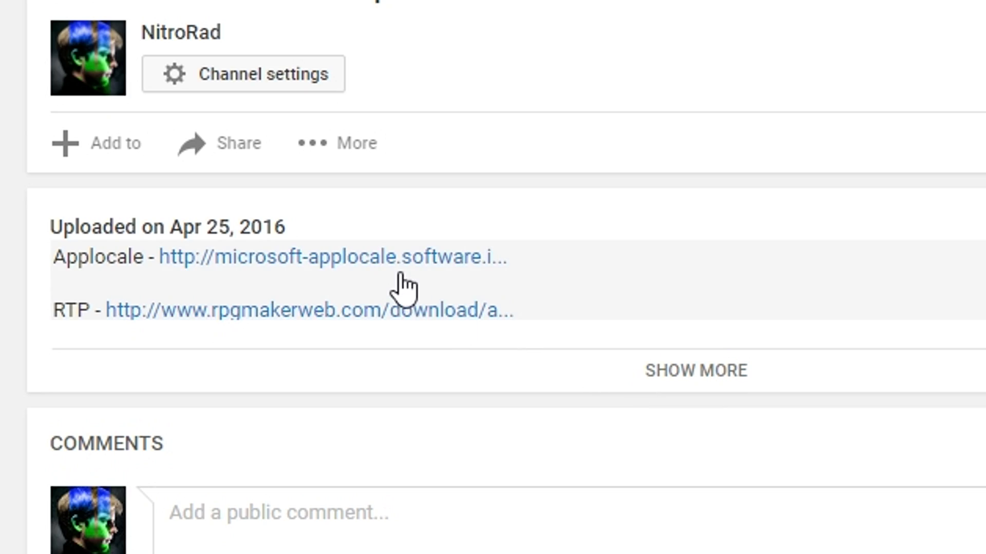
pyautogui.click(333, 258)
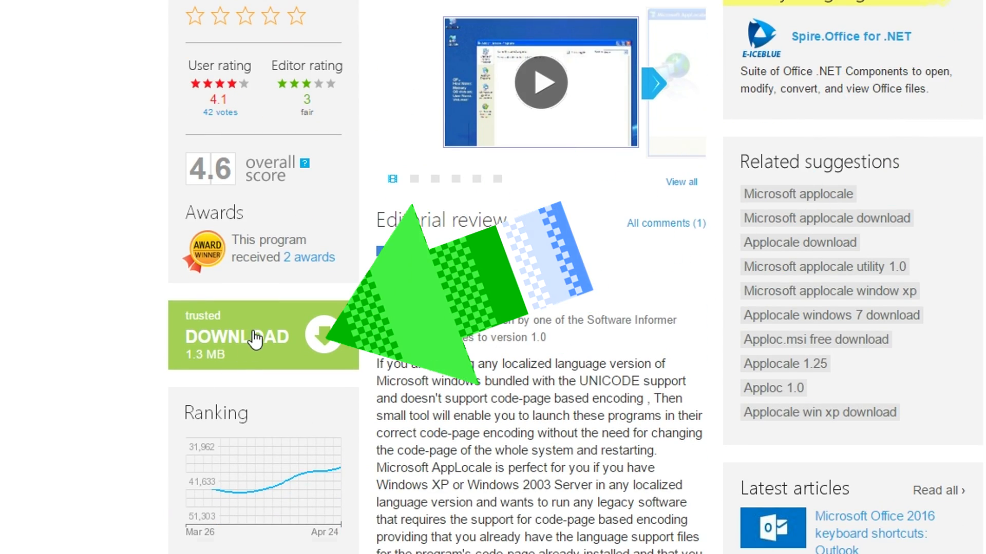
pyautogui.click(252, 336)
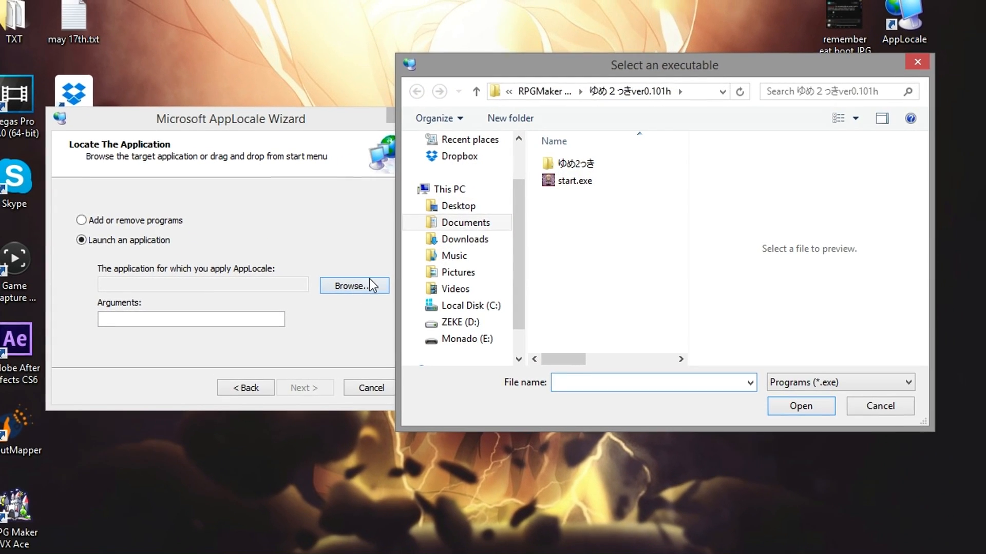
# Select the game's start.exe as the application to launch and continue the wizard
pyautogui.click(573, 180)
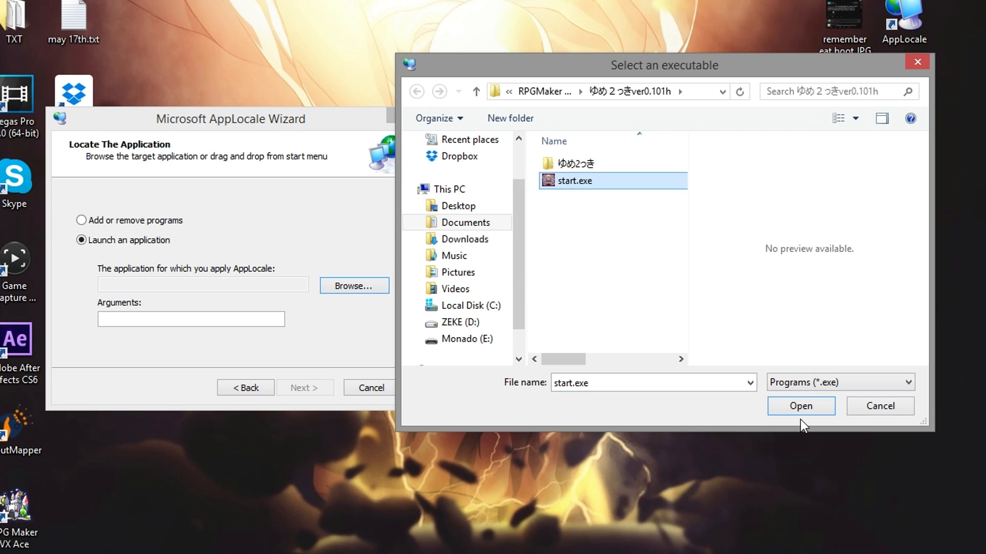
pyautogui.click(800, 405)
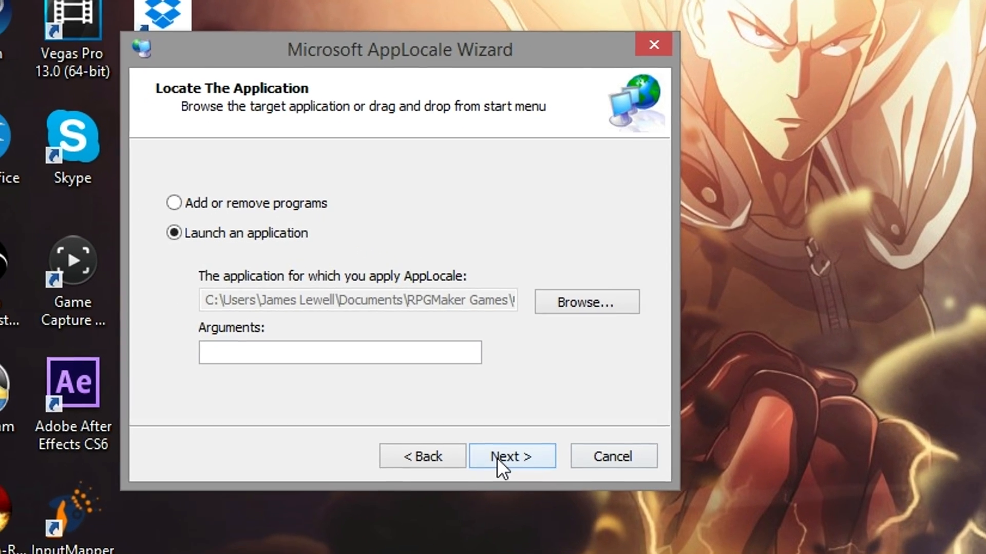
pyautogui.click(510, 456)
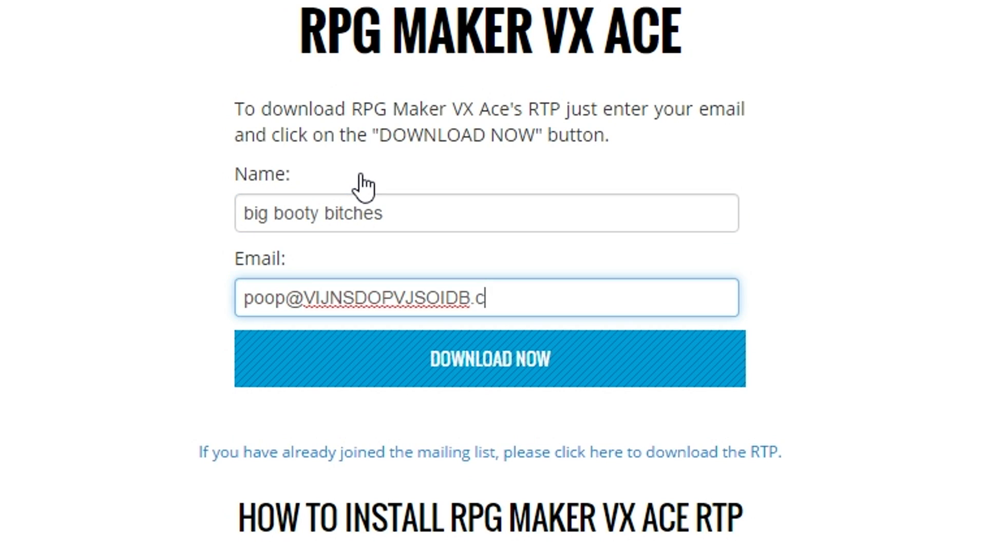
# Scroll to the RPG Maker VX Ace RTP download form and begin filling it
pyautogui.scroll(3)
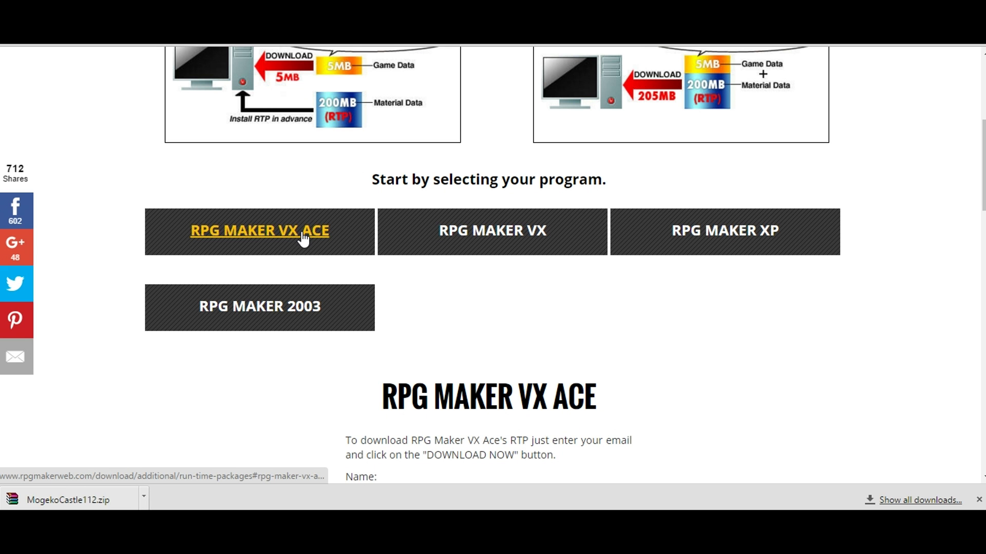
pyautogui.scroll(-3)
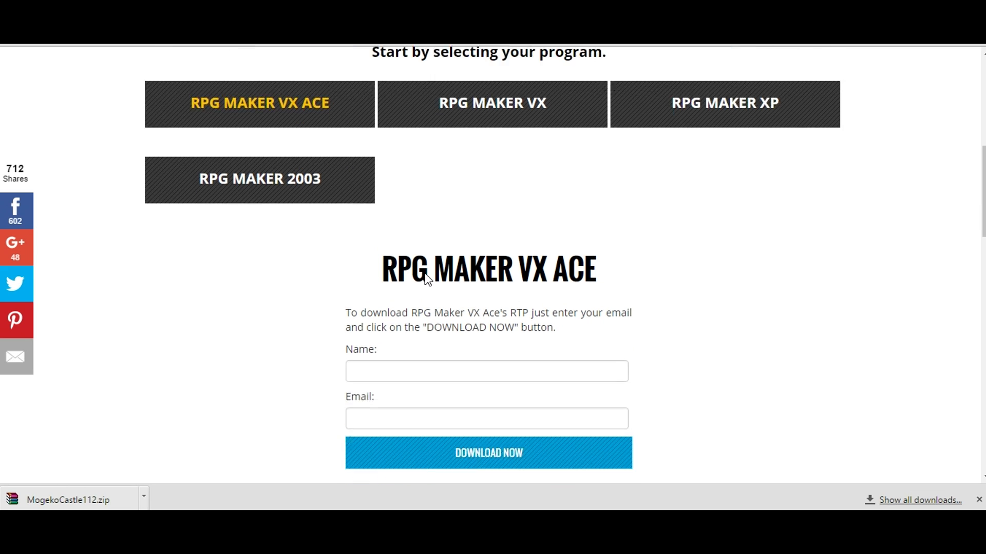
pyautogui.write('b')
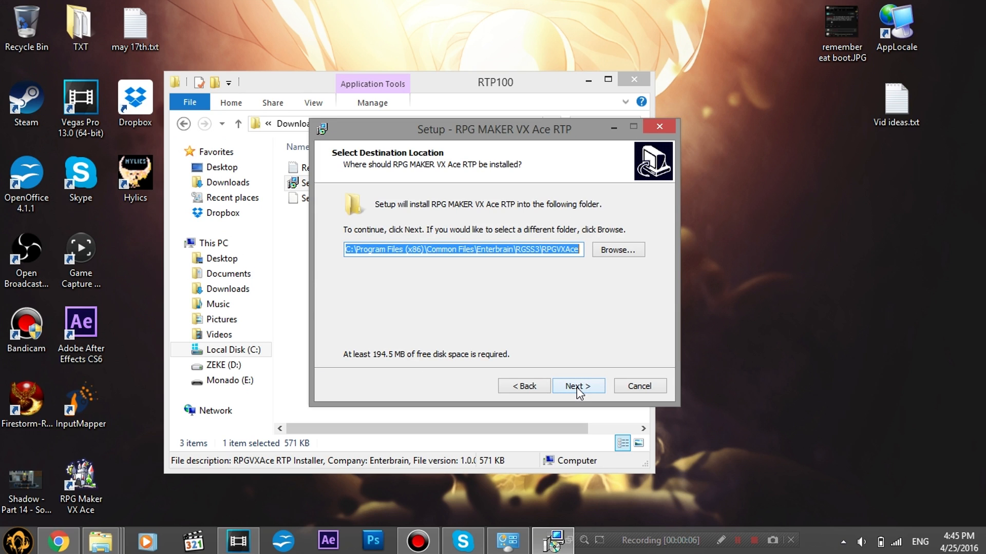
# Keep the default Enterbrain RGSS3 destination folder and proceed with the RTP install
pyautogui.click(577, 386)
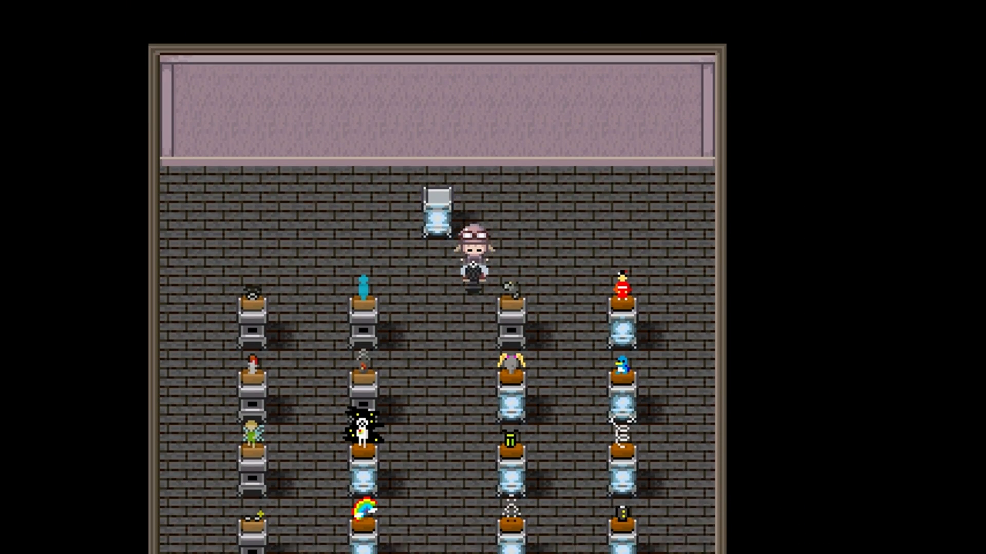
# Walk the character further down the pedestal-lined room in Yume 2kki
pyautogui.scroll(-3)
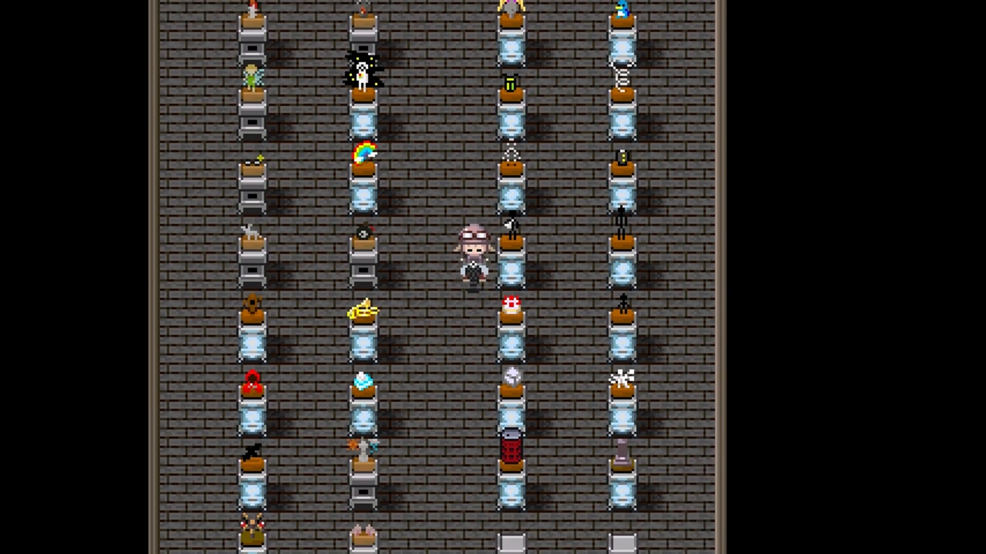